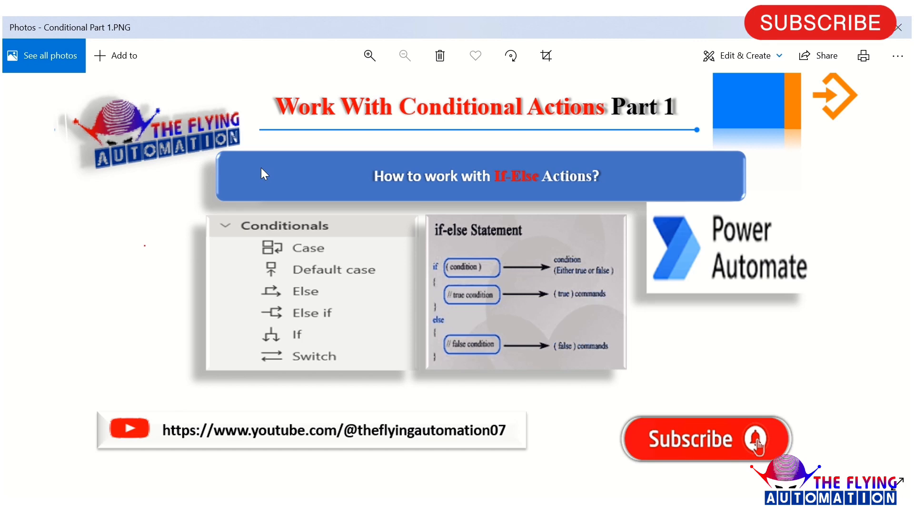
pyautogui.moveTo(335, 204)
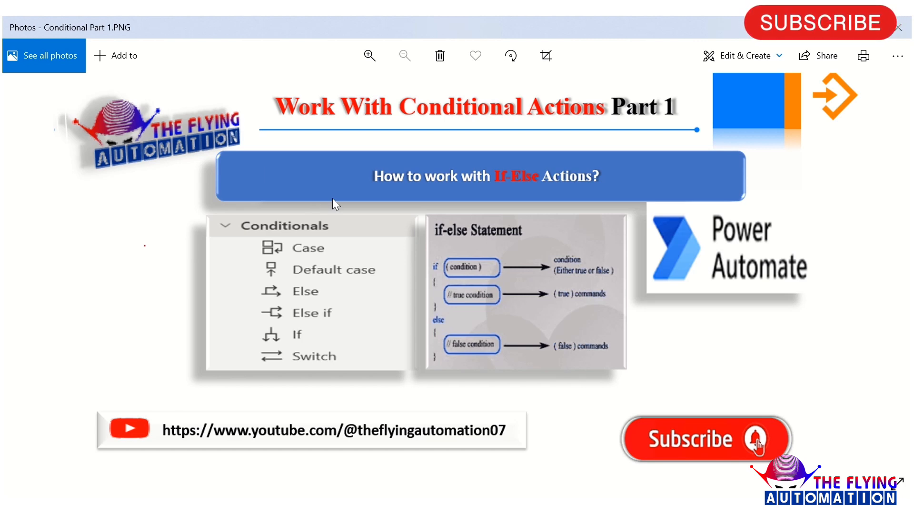
pyautogui.moveTo(487, 131)
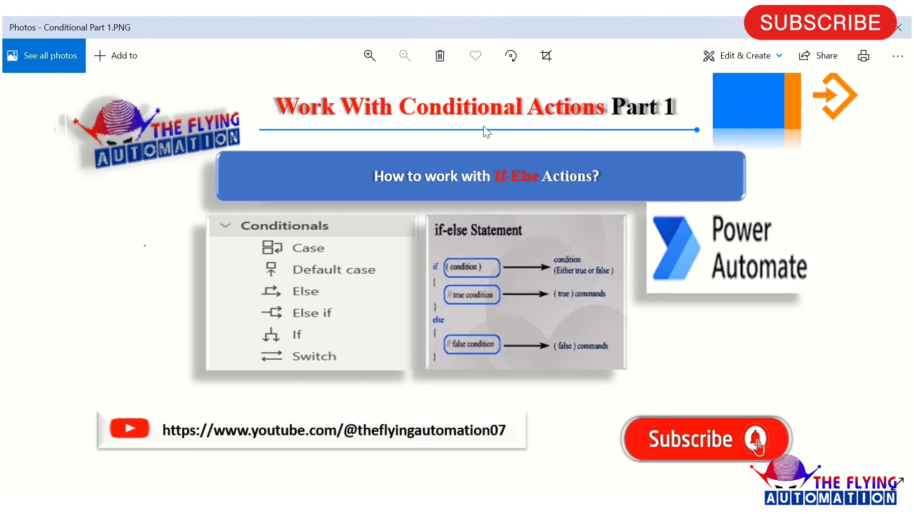
pyautogui.moveTo(667, 125)
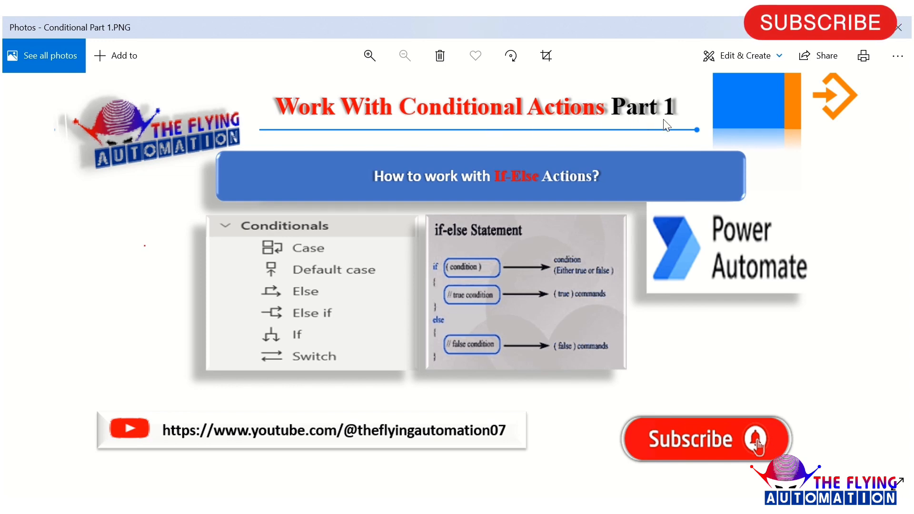
pyautogui.moveTo(278, 255)
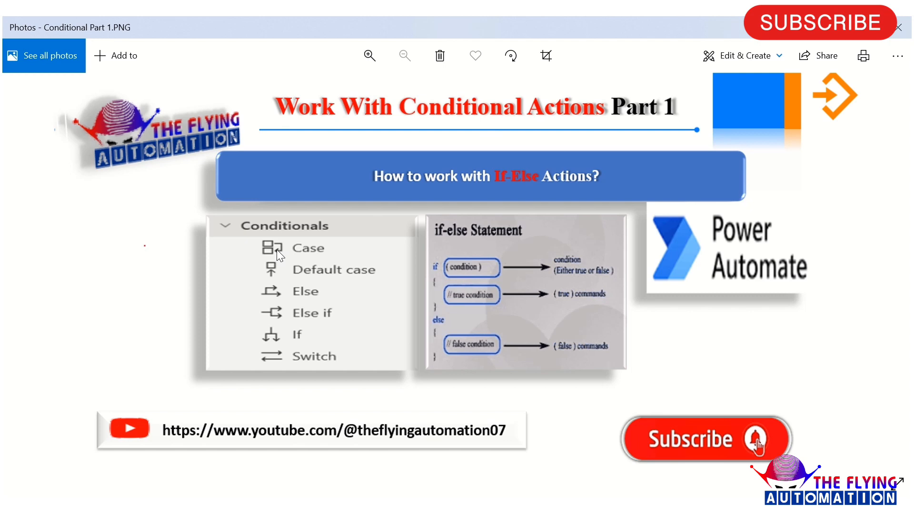
pyautogui.moveTo(330, 237)
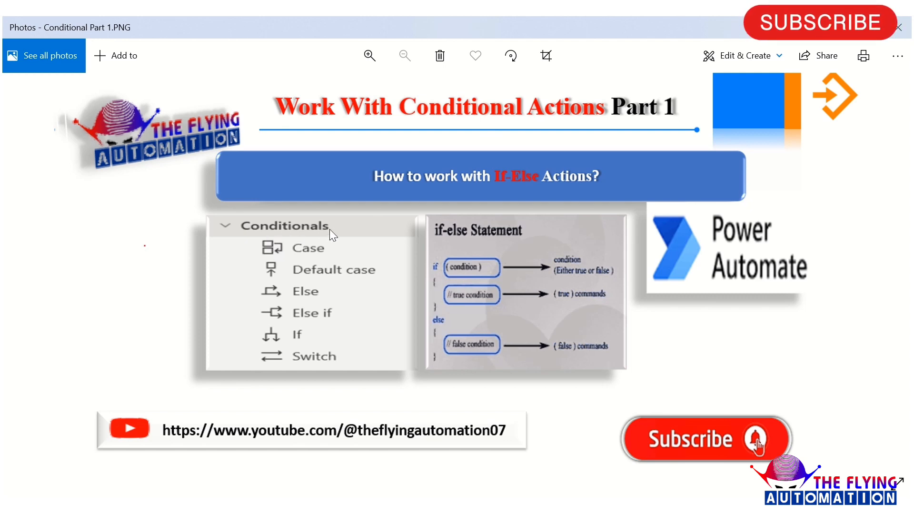
pyautogui.moveTo(318, 268)
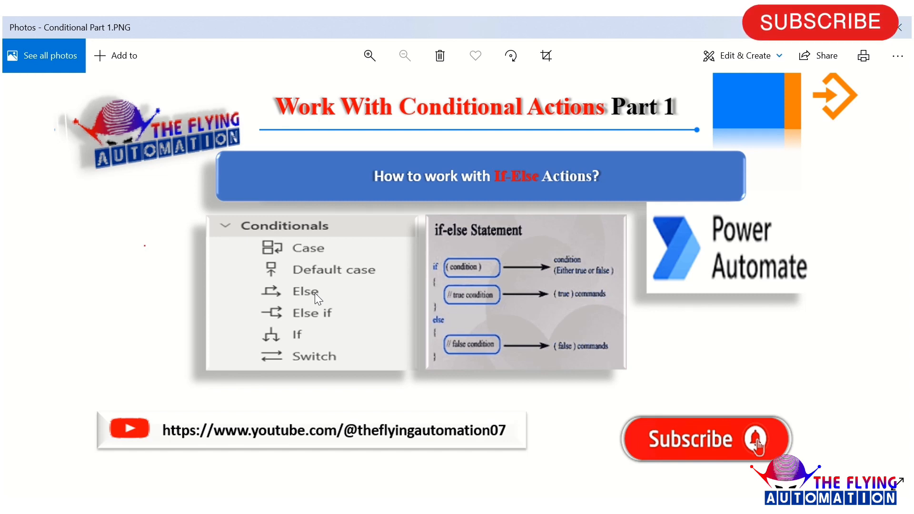
pyautogui.moveTo(457, 255)
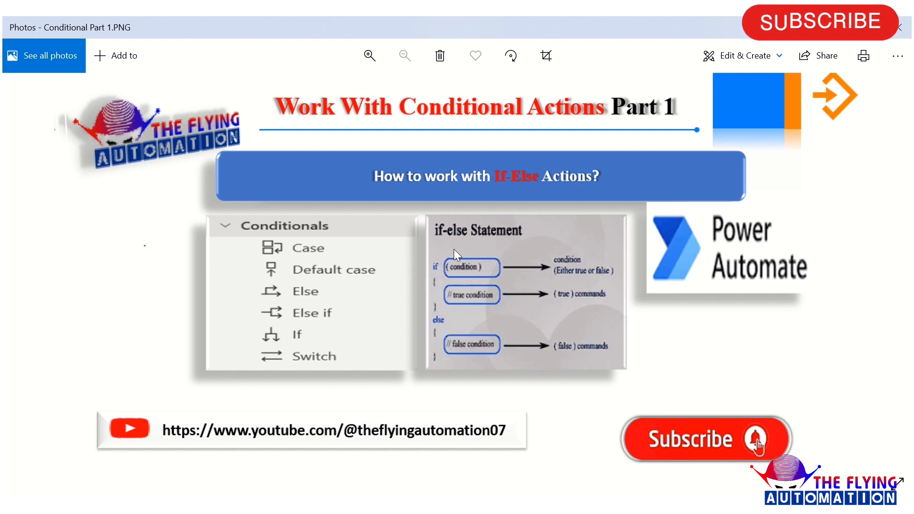
pyautogui.moveTo(441, 279)
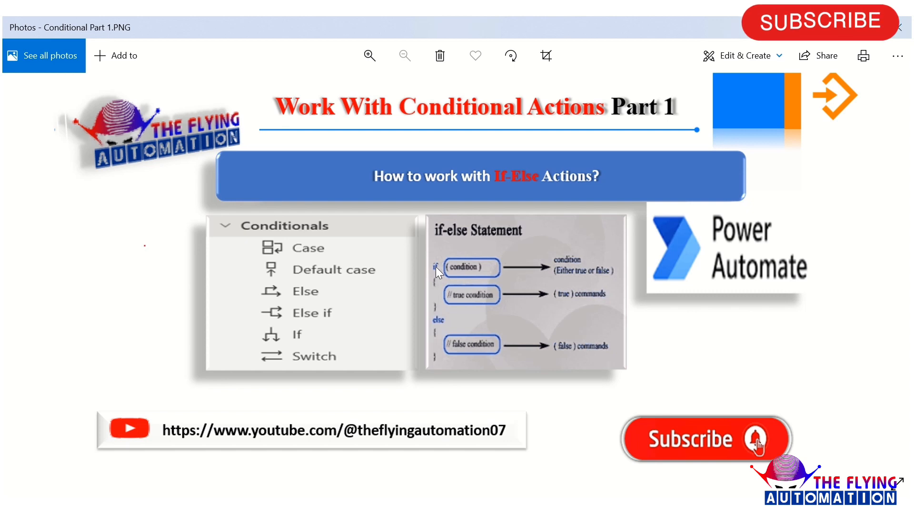
pyautogui.moveTo(467, 274)
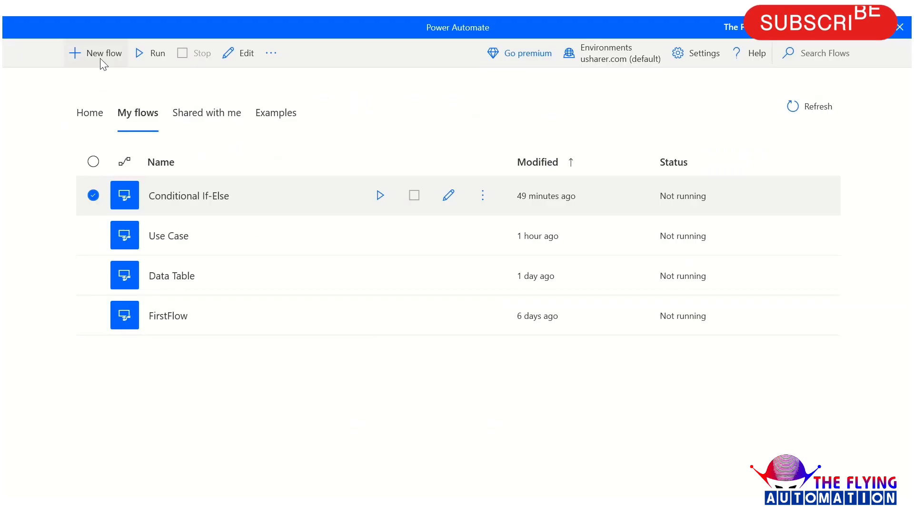
# Create a new flow named 'If-elseFlow'.
pyautogui.click(95, 53)
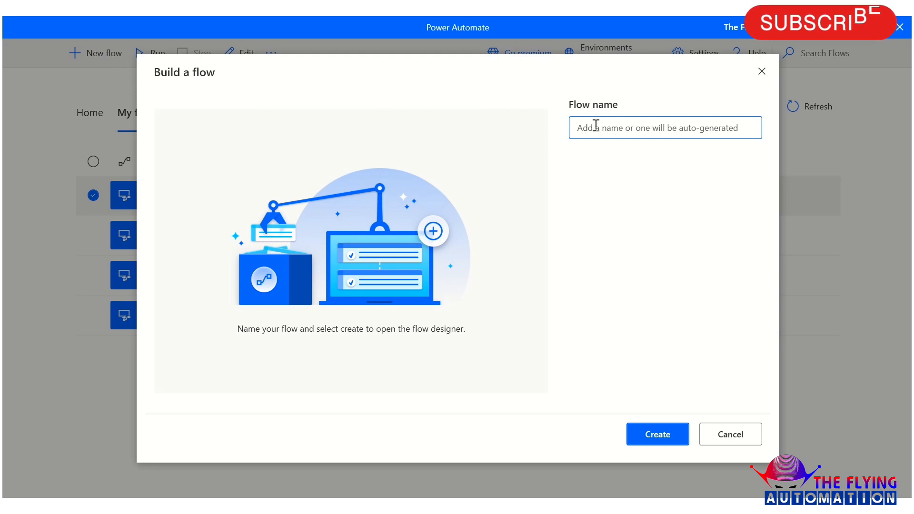
pyautogui.write('lfelse')
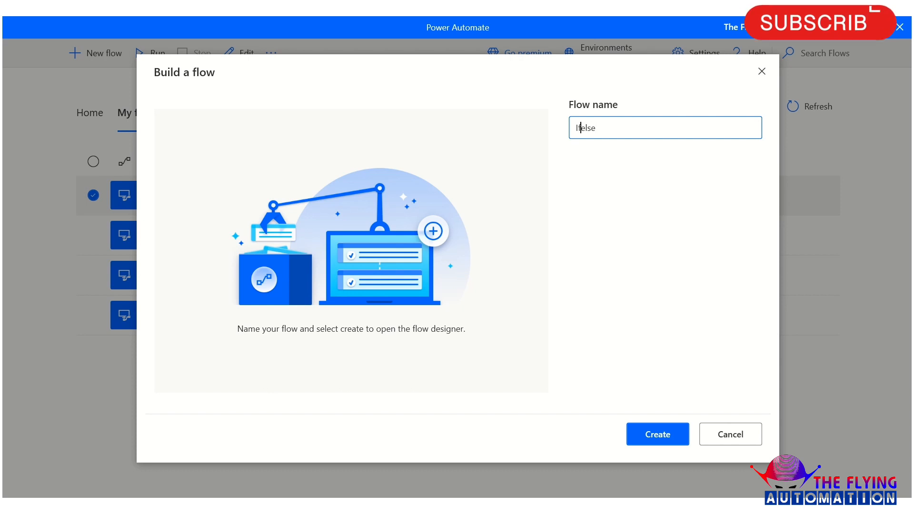
pyautogui.write('If-else')
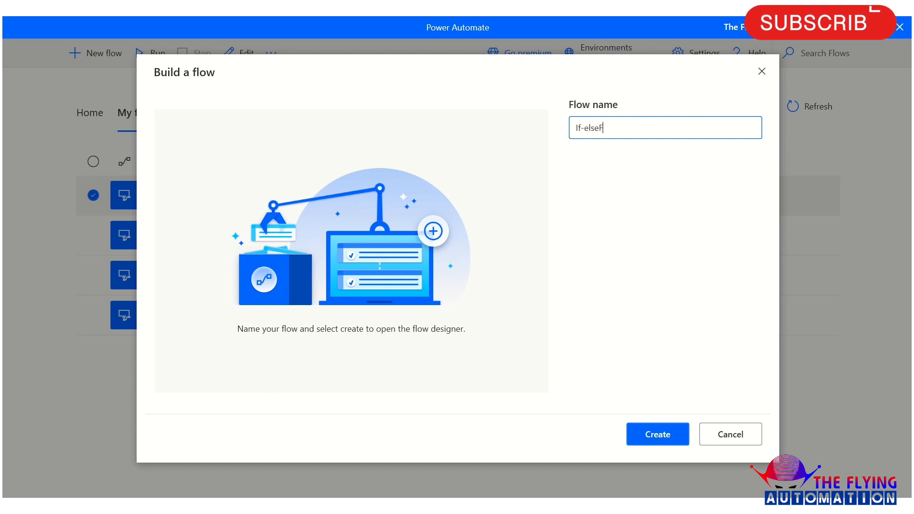
pyautogui.write('Flow')
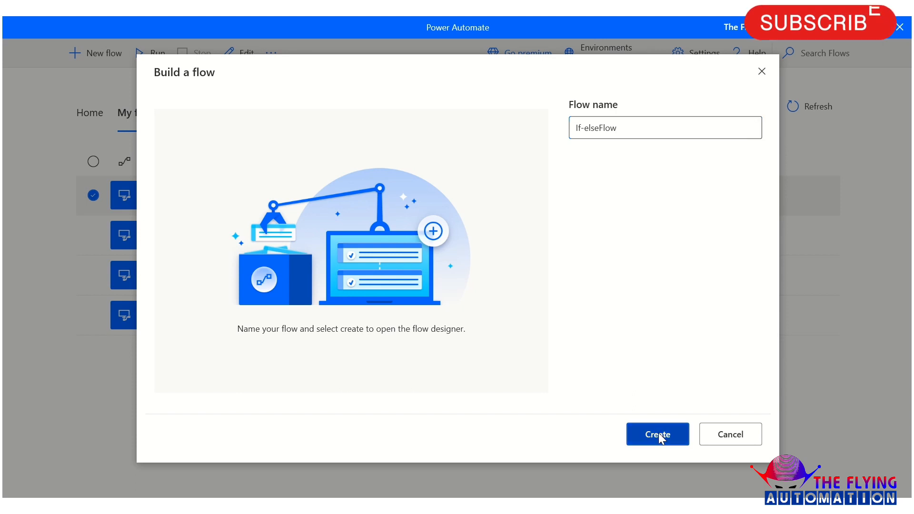
pyautogui.click(657, 434)
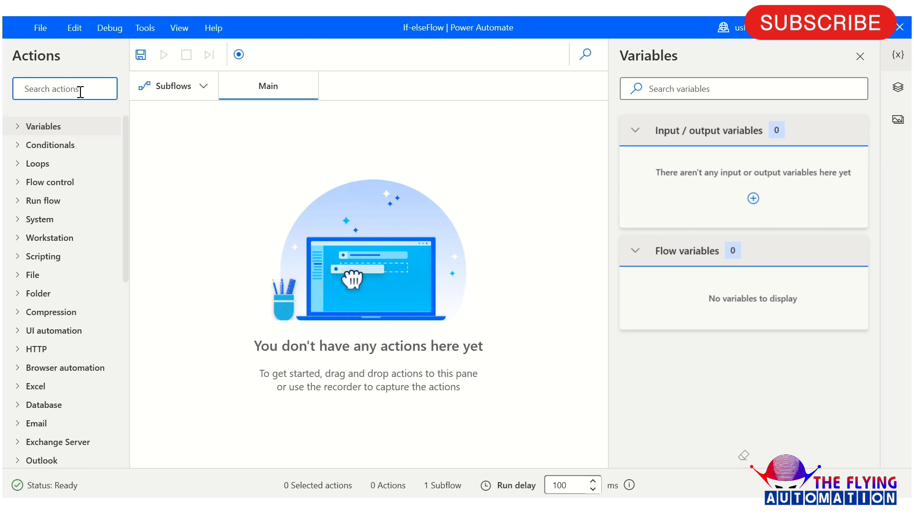
# Add a Set variable action assigning NewVar the value 15.
pyautogui.write('set variabl')
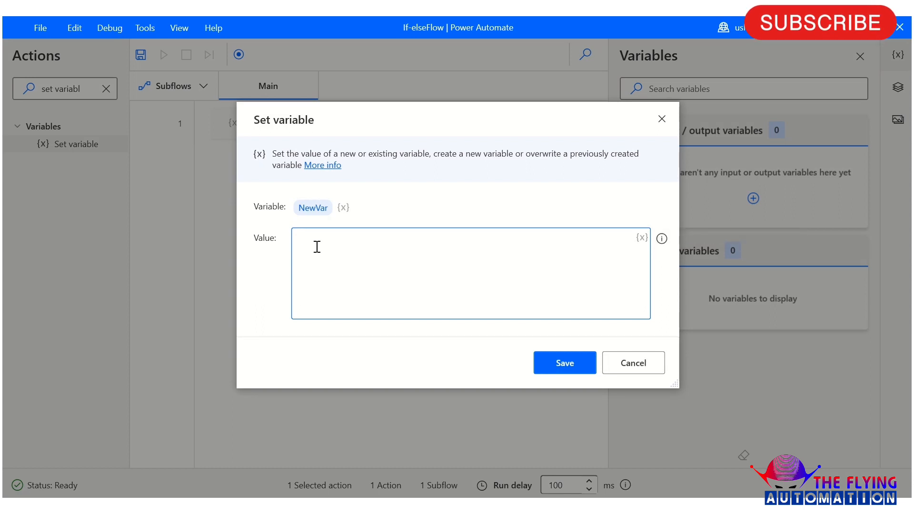
pyautogui.write('15')
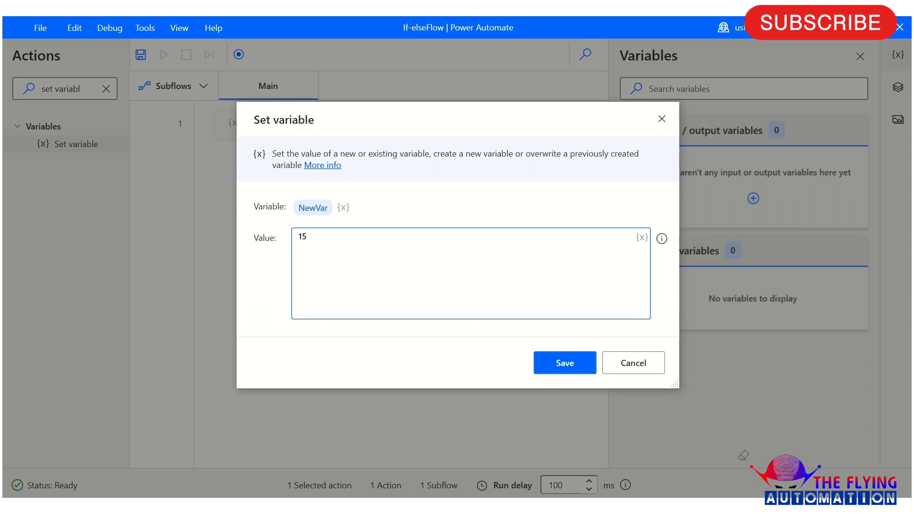
pyautogui.click(563, 363)
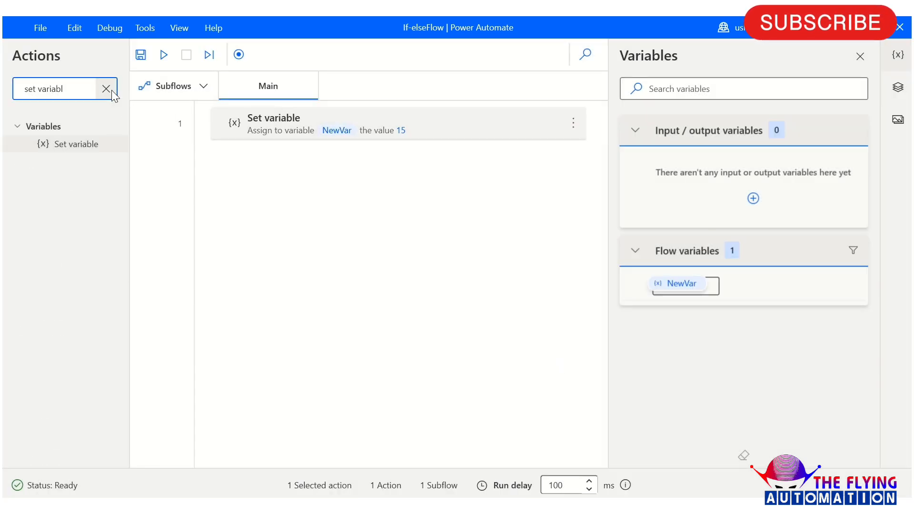
pyautogui.write('if')
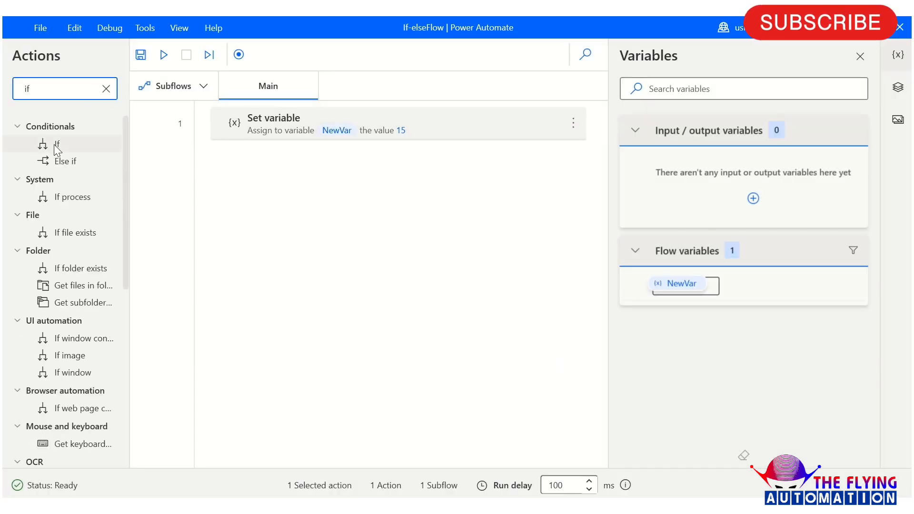
# Add an If action with the condition %NewVar% Equal to (=) 15.
pyautogui.doubleClick(58, 144)
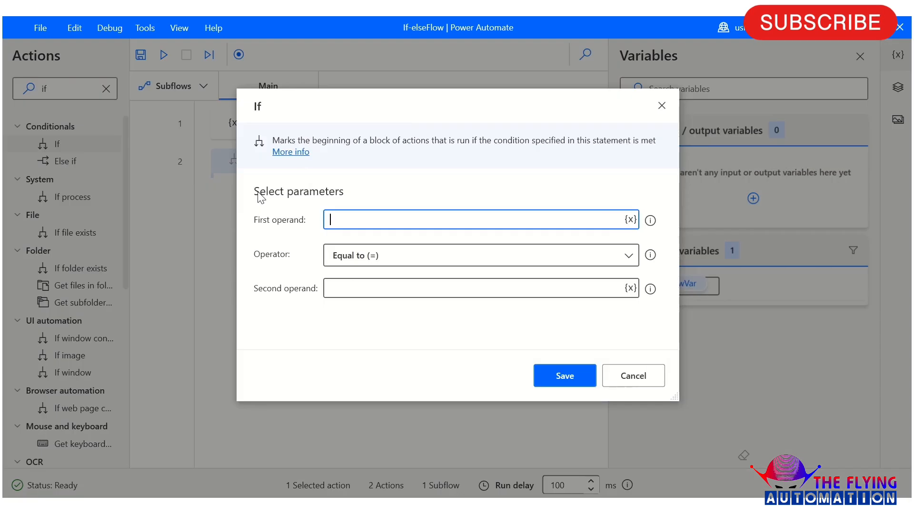
pyautogui.moveTo(261, 190)
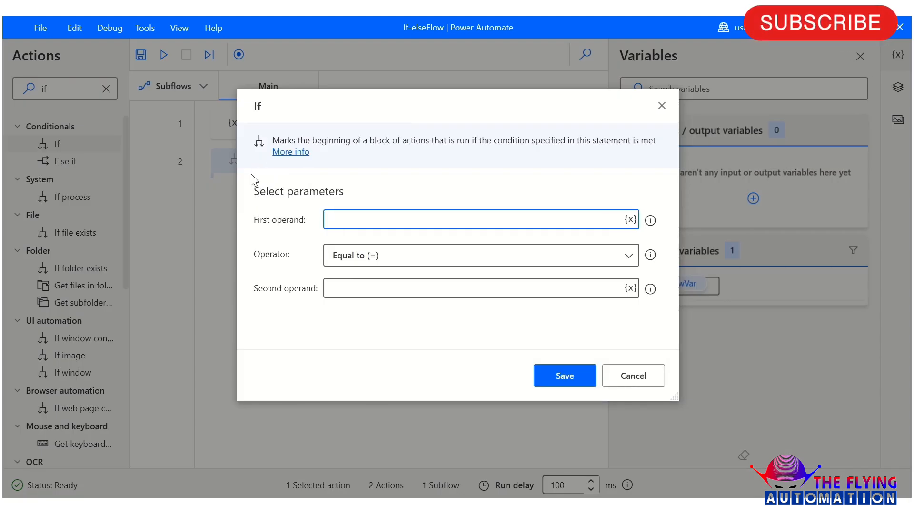
pyautogui.click(467, 220)
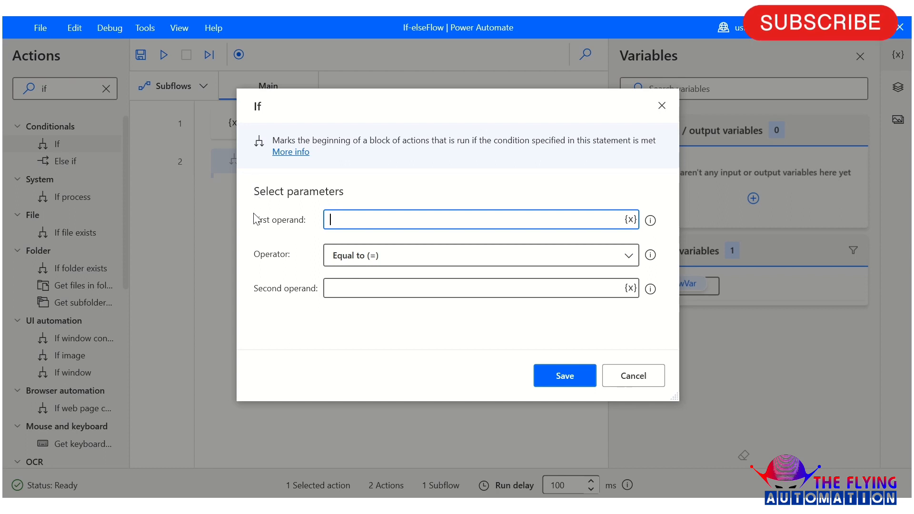
pyautogui.moveTo(296, 234)
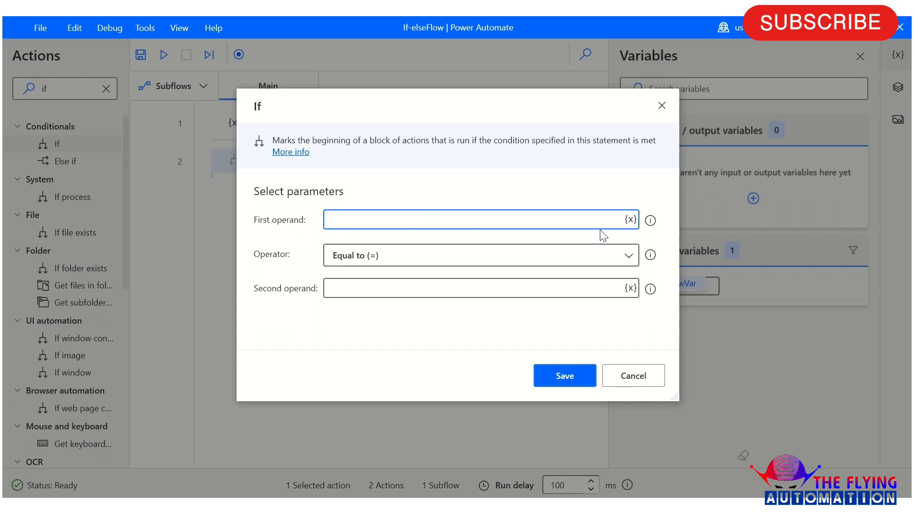
pyautogui.click(629, 220)
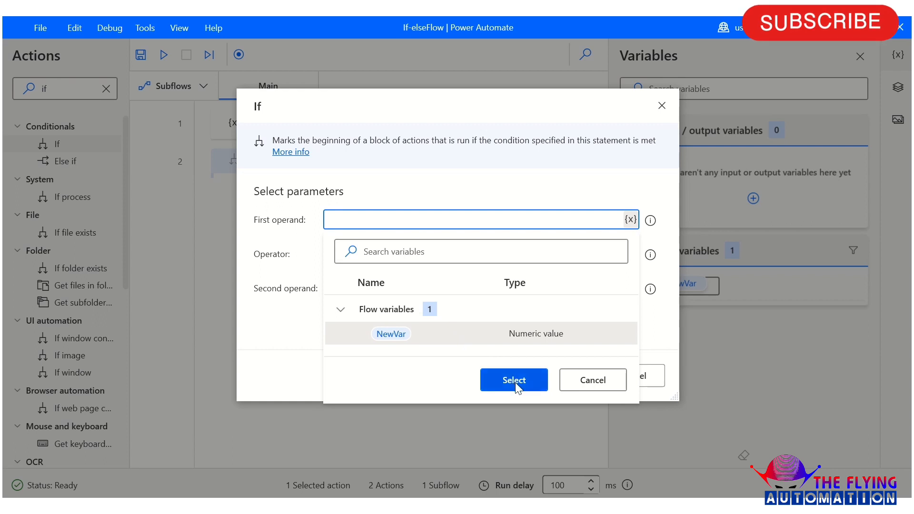
pyautogui.click(513, 380)
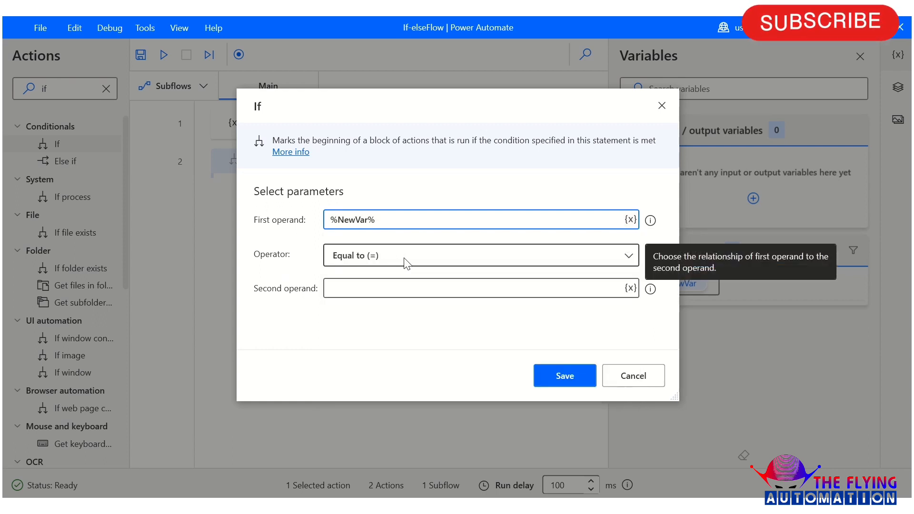
pyautogui.click(481, 255)
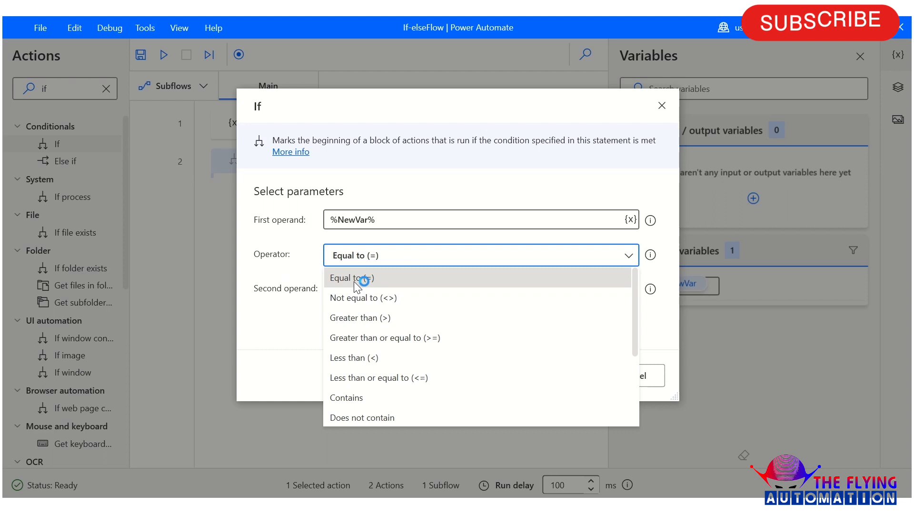
pyautogui.click(351, 278)
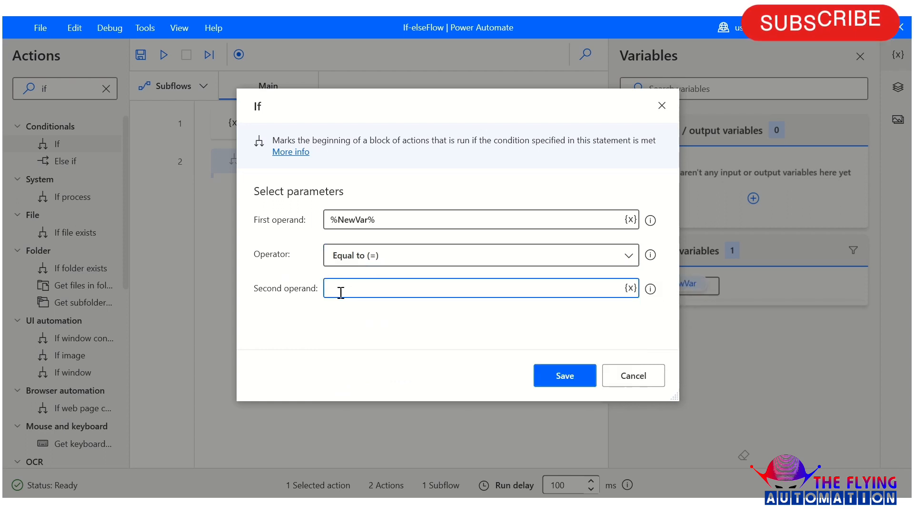
pyautogui.write('15')
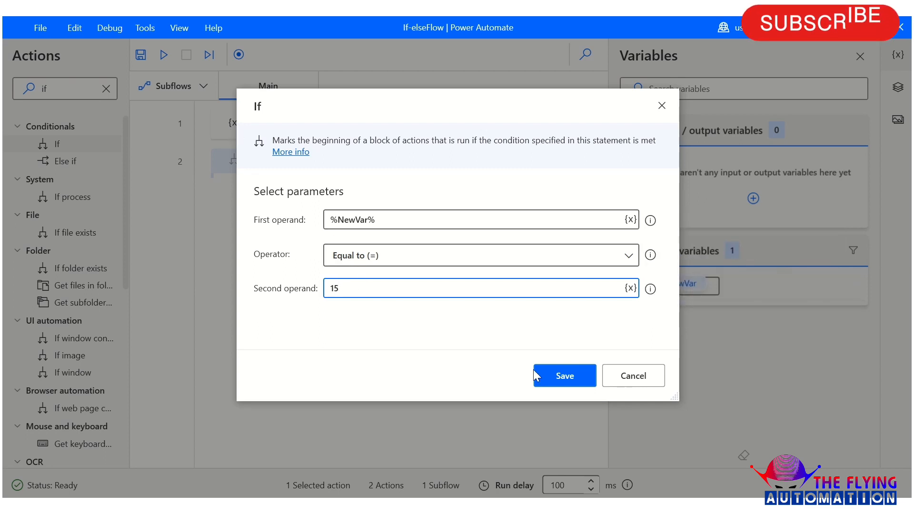
pyautogui.click(564, 376)
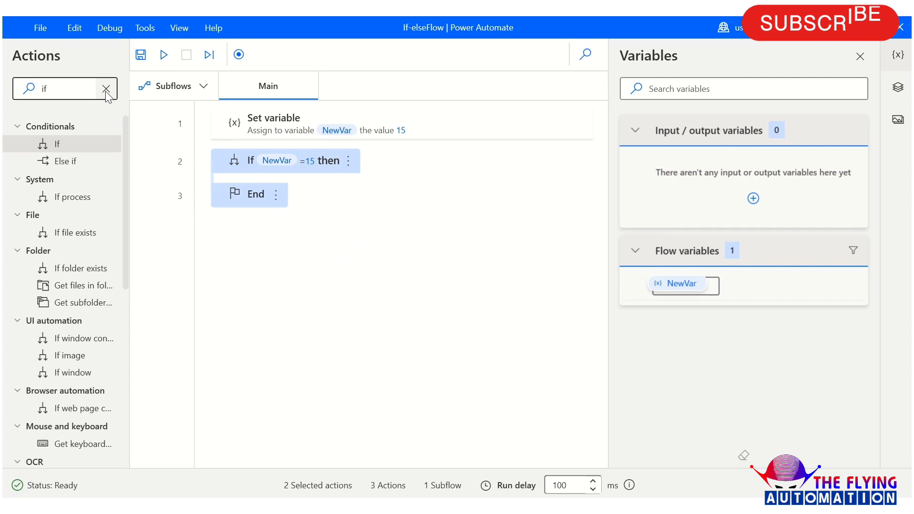
# Inside the If, add a Display message titled 'Result' saying 'number is equal', closing after 2 seconds.
pyautogui.write('display')
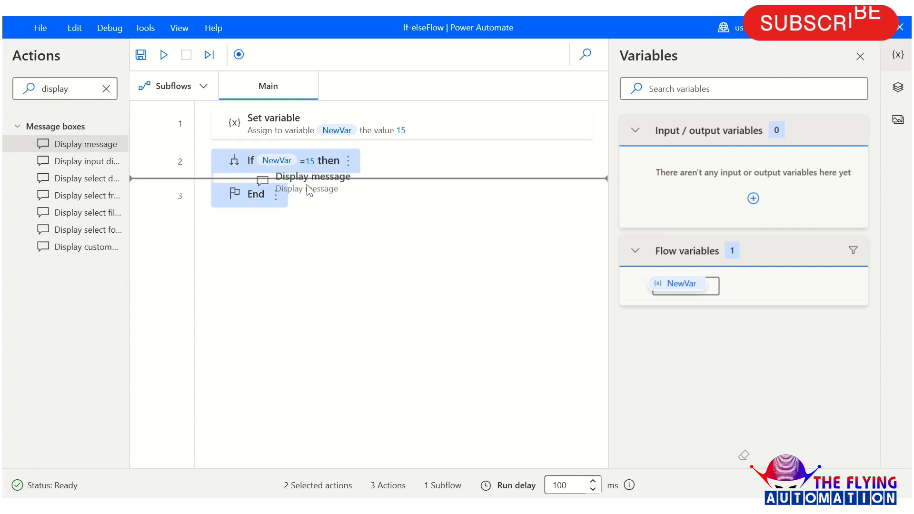
pyautogui.write('R')
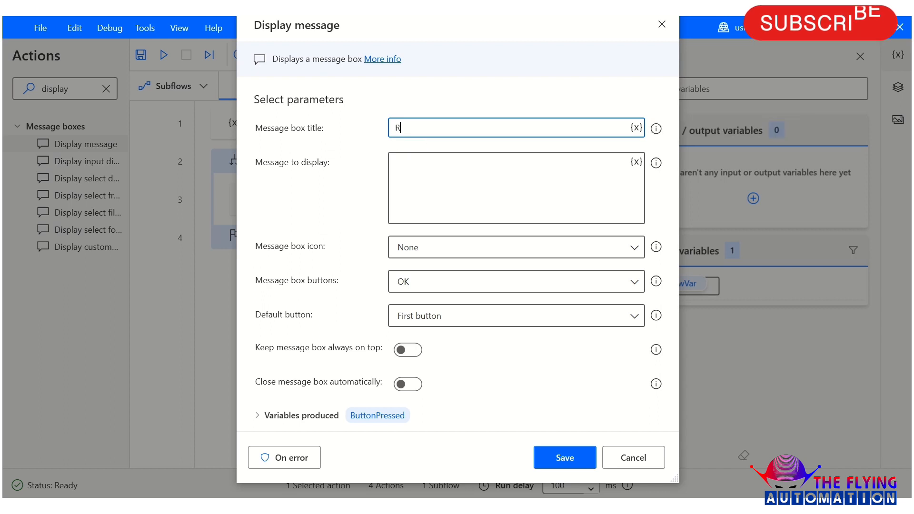
pyautogui.write('esult')
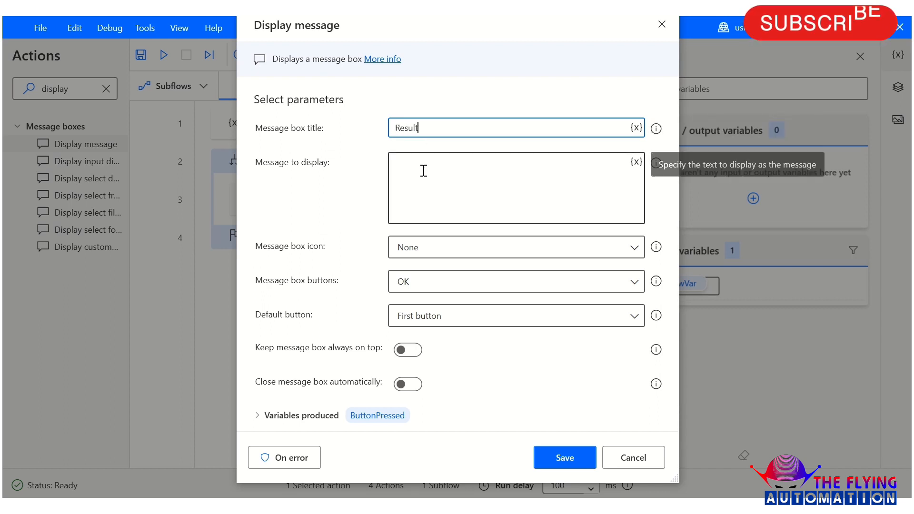
pyautogui.write('number')
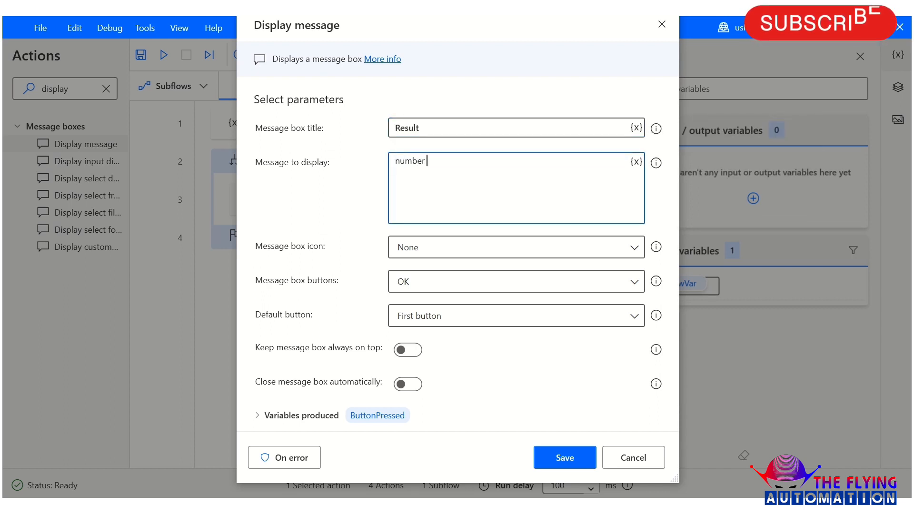
pyautogui.write('is equal')
pyautogui.write('2')
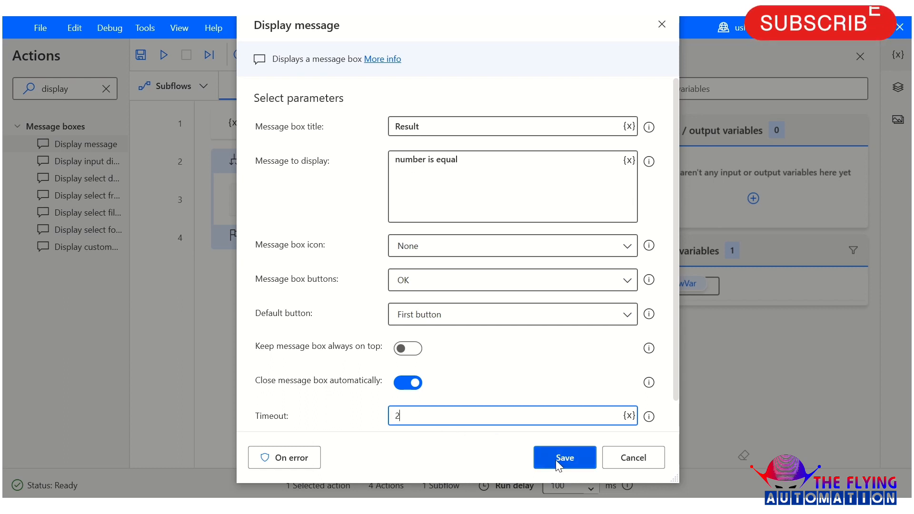
pyautogui.click(563, 458)
pyautogui.write('w')
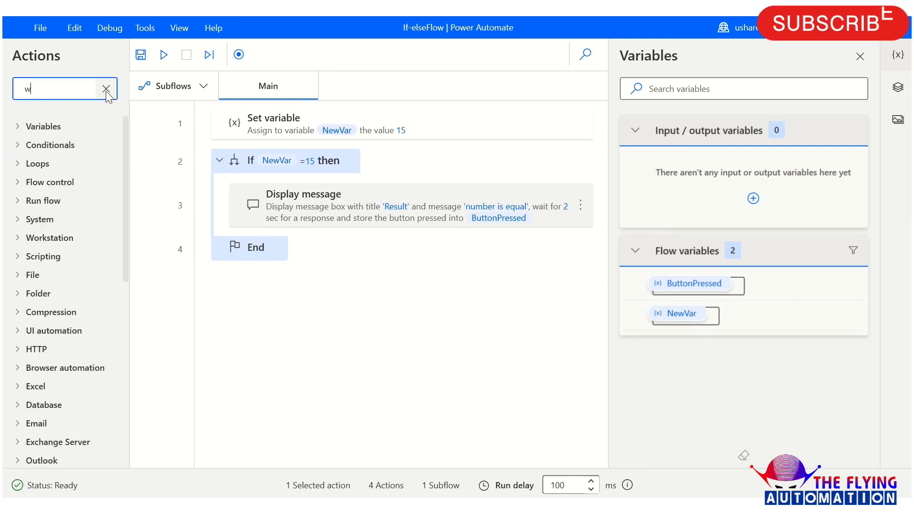
# Add an Else branch showing 'number is not equal', then run the flow and dismiss the message.
pyautogui.write('else')
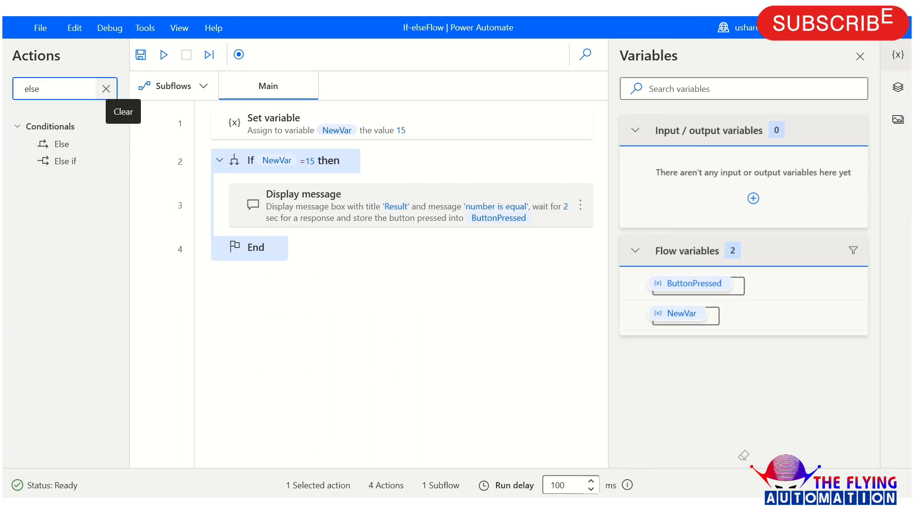
pyautogui.doubleClick(60, 144)
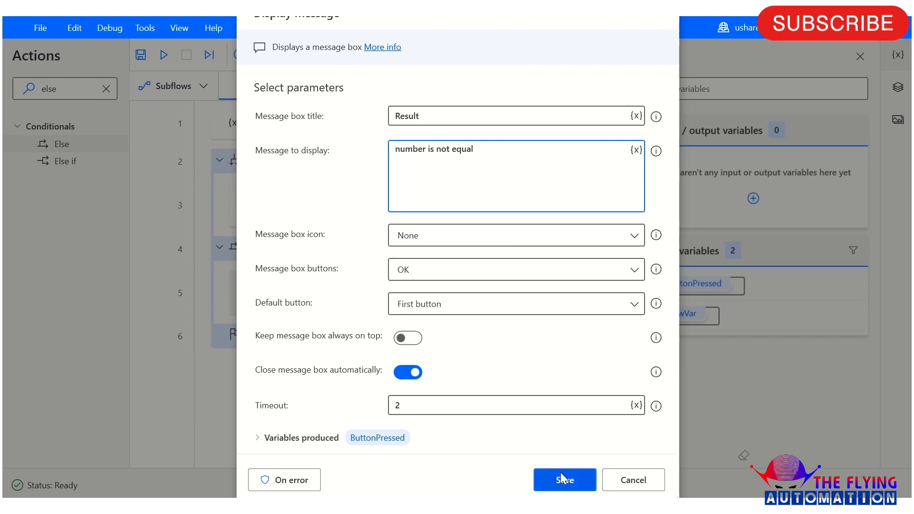
pyautogui.click(564, 480)
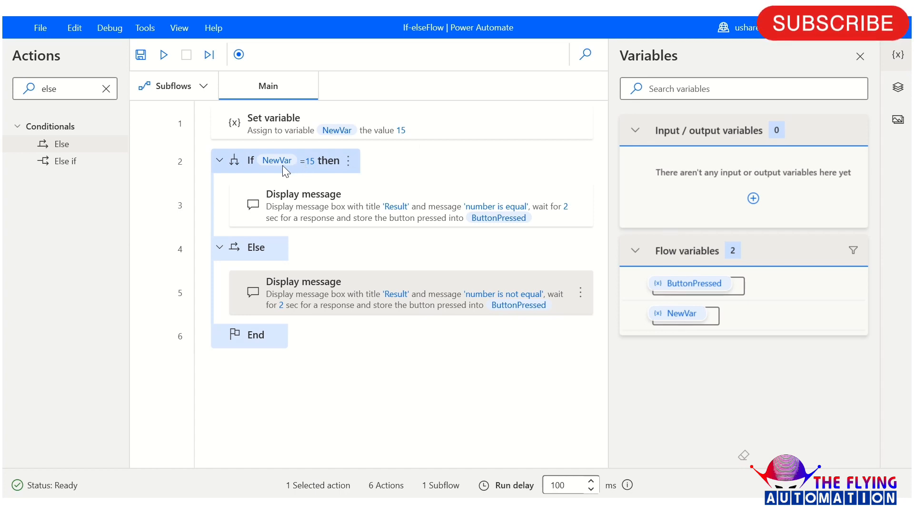
pyautogui.moveTo(163, 54)
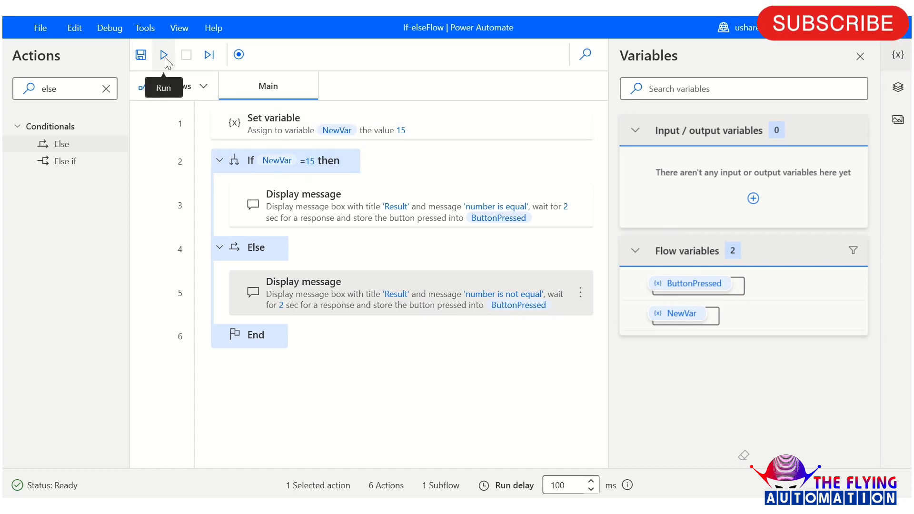
pyautogui.click(163, 54)
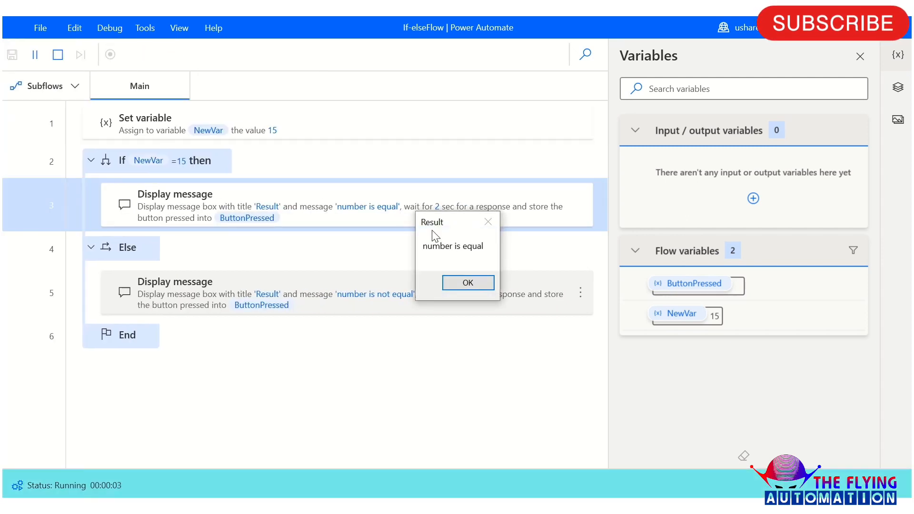
pyautogui.click(468, 283)
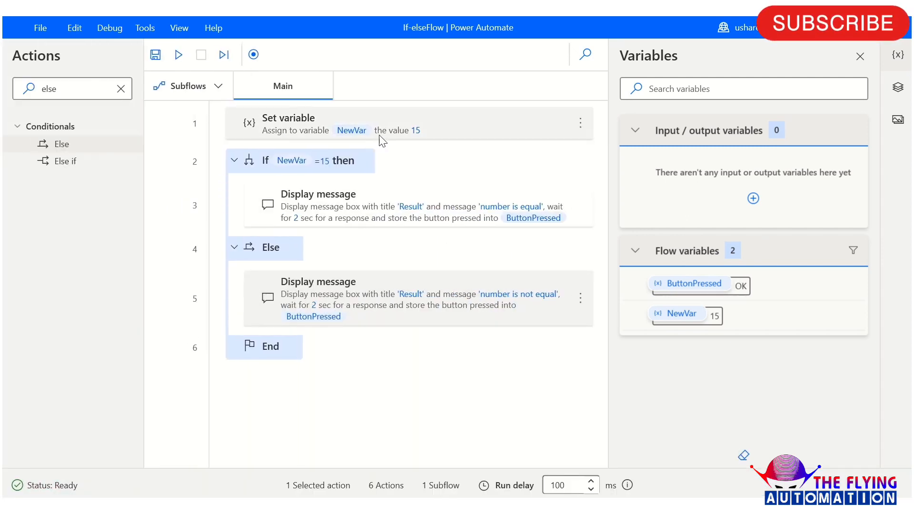
pyautogui.moveTo(446, 134)
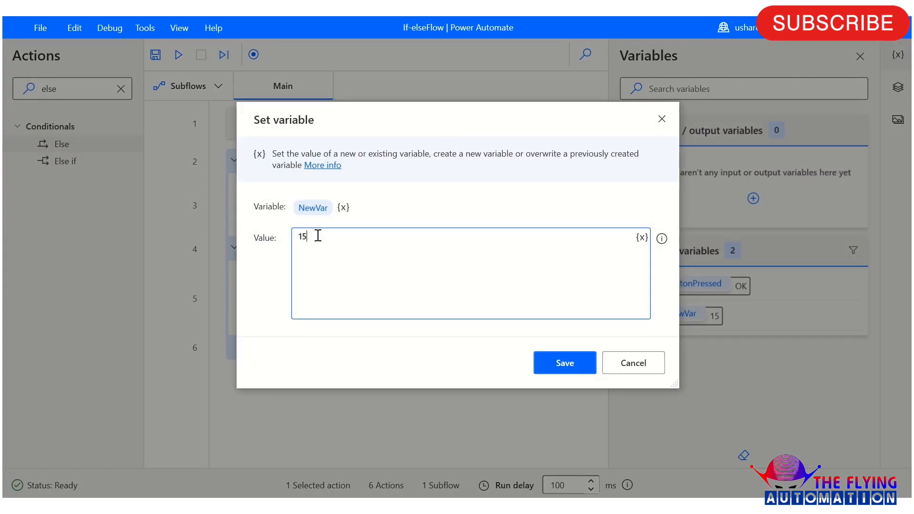
# Change NewVar's Set variable value to 10 and run the flow again.
pyautogui.write('10')
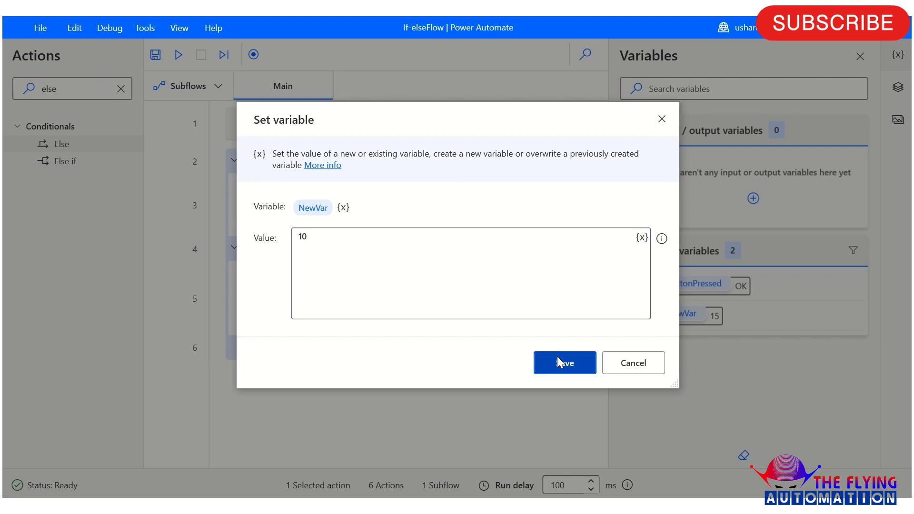
pyautogui.click(563, 363)
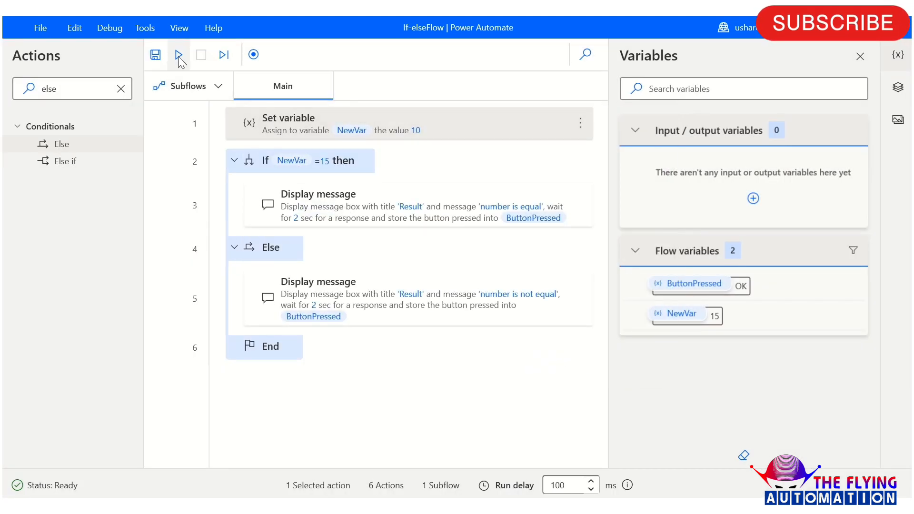
pyautogui.click(178, 54)
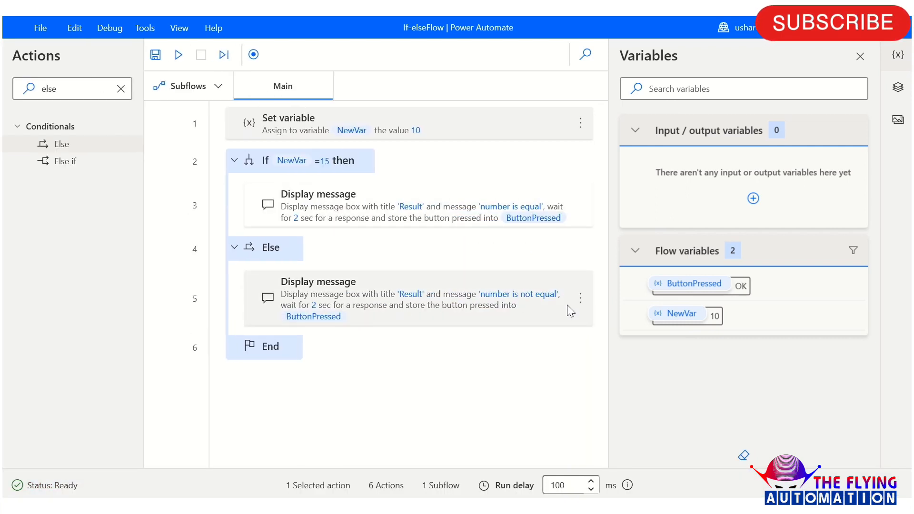
pyautogui.moveTo(536, 307)
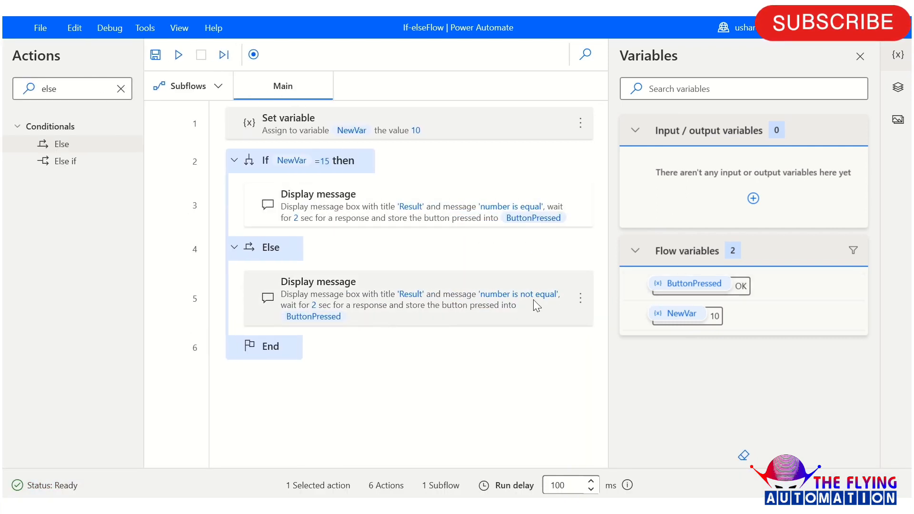